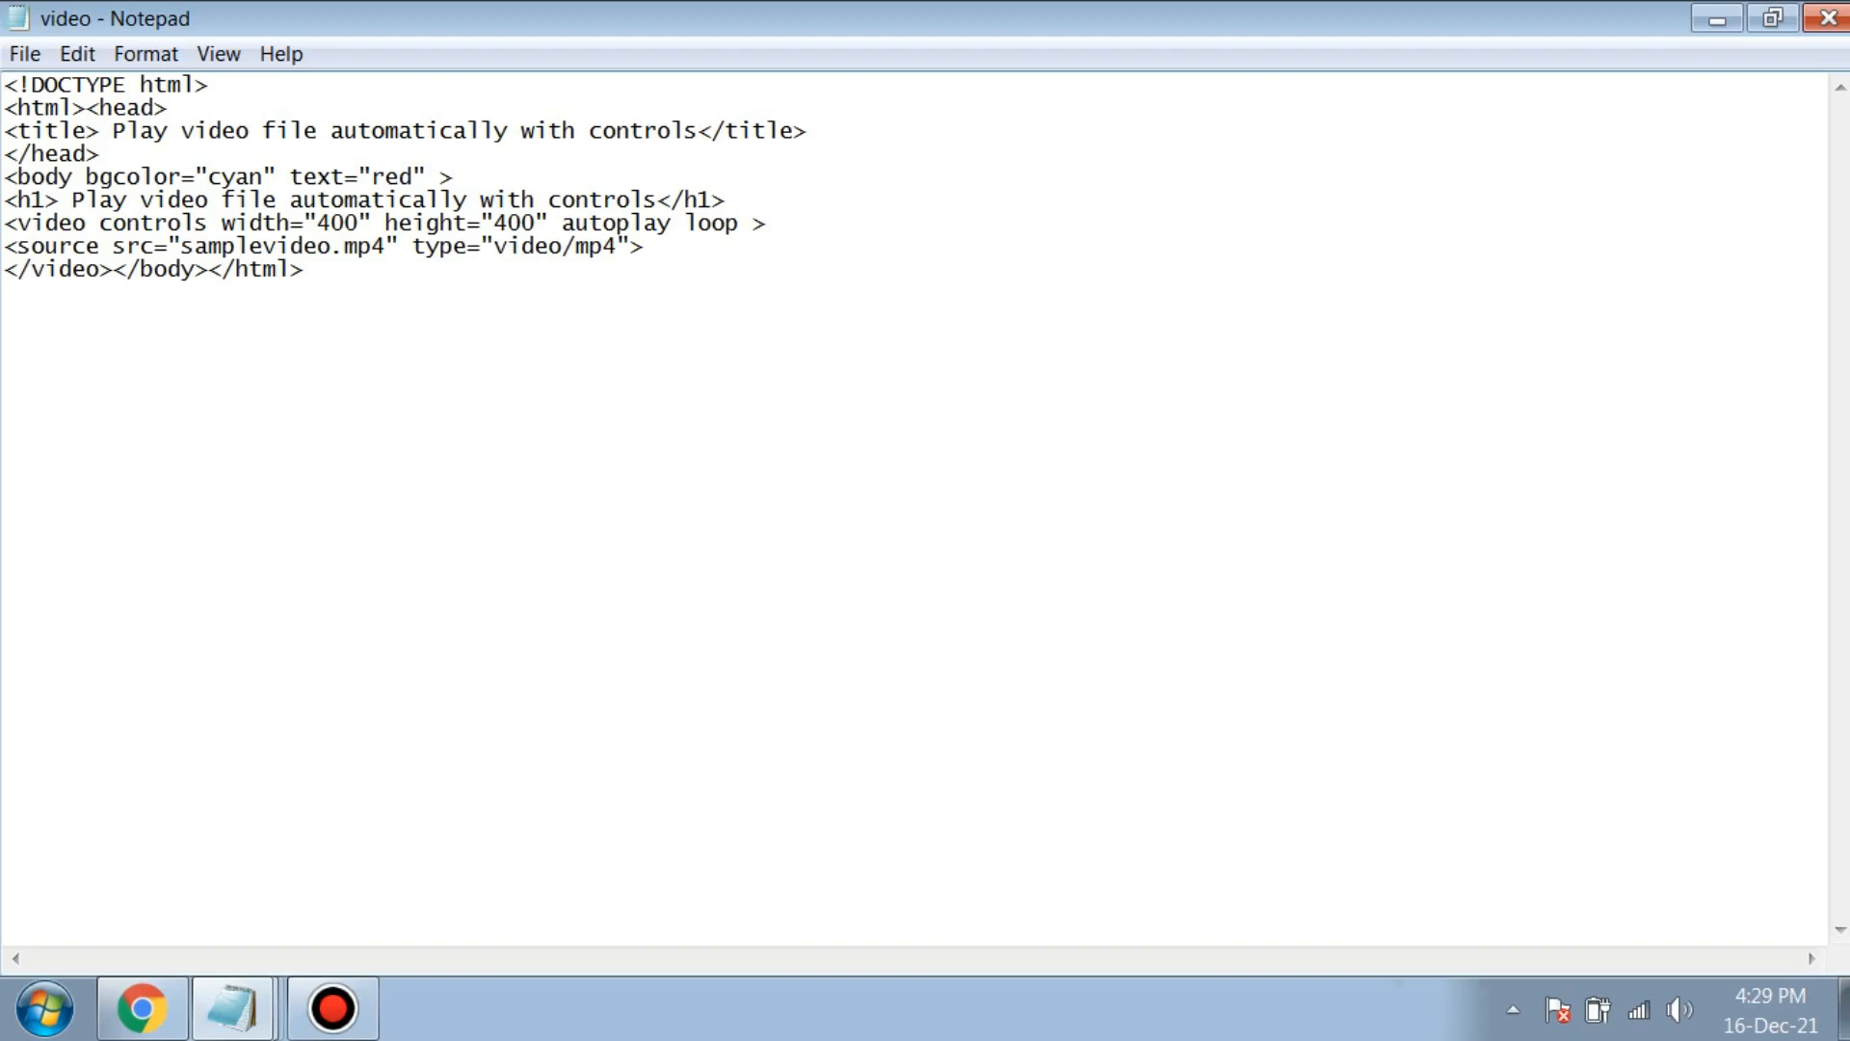
# - Minimize Notepad so the desktop with the saved video.html file is visible
pyautogui.click(10, 88)
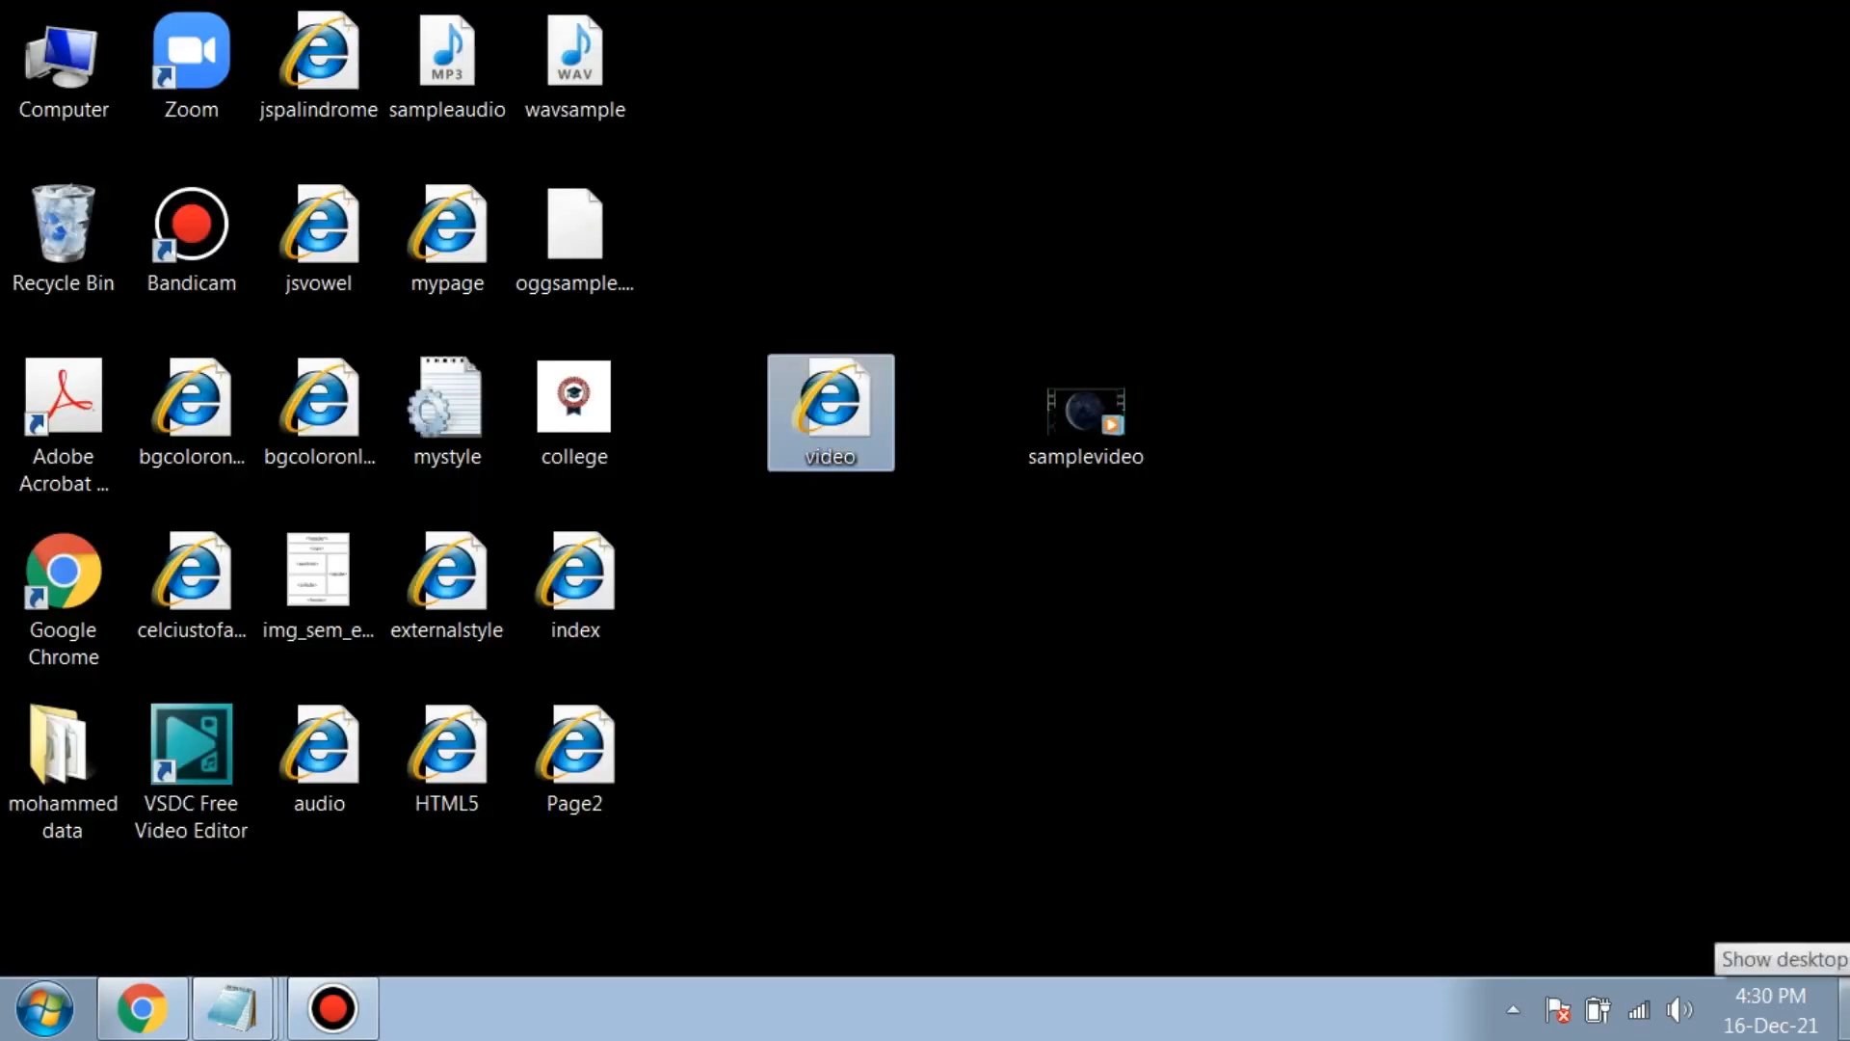
pyautogui.moveTo(1084, 418)
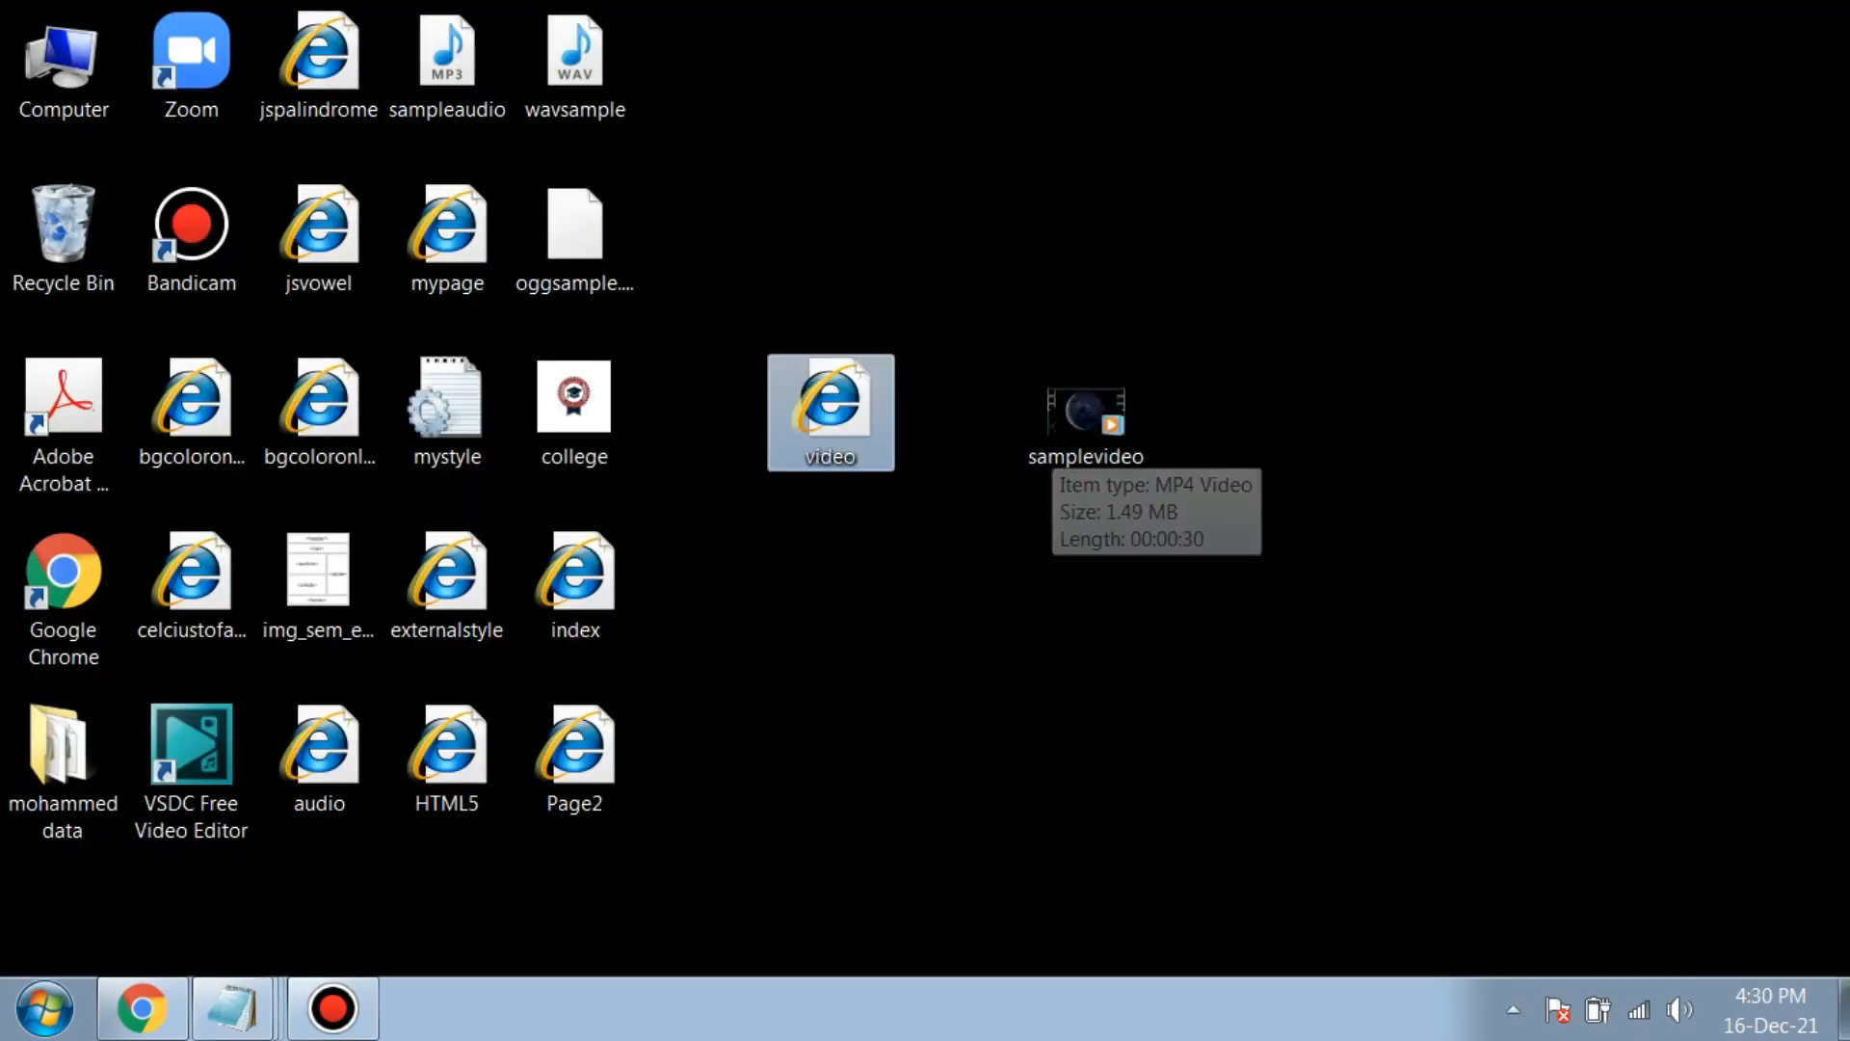
# - Open video.html from the desktop in Google Chrome, showing the red heading on cyan with the video player
pyautogui.doubleClick(829, 410)
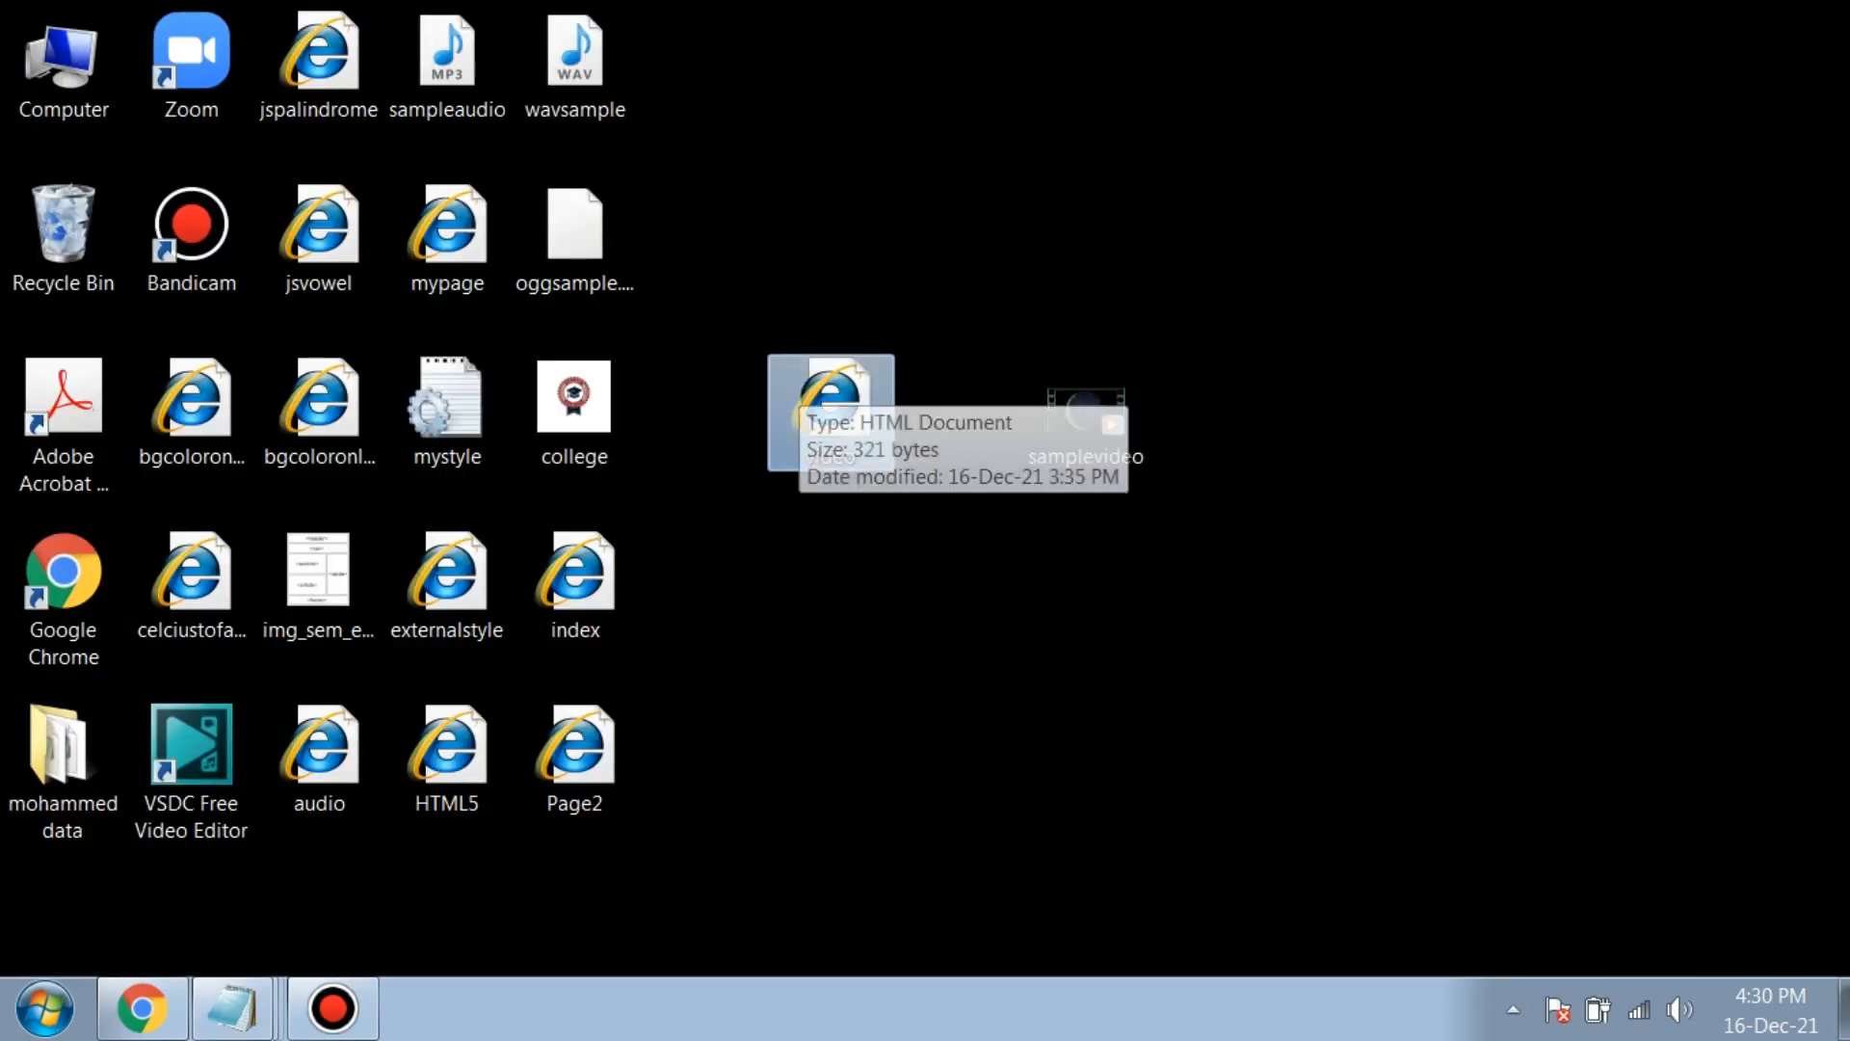
pyautogui.rightClick(829, 410)
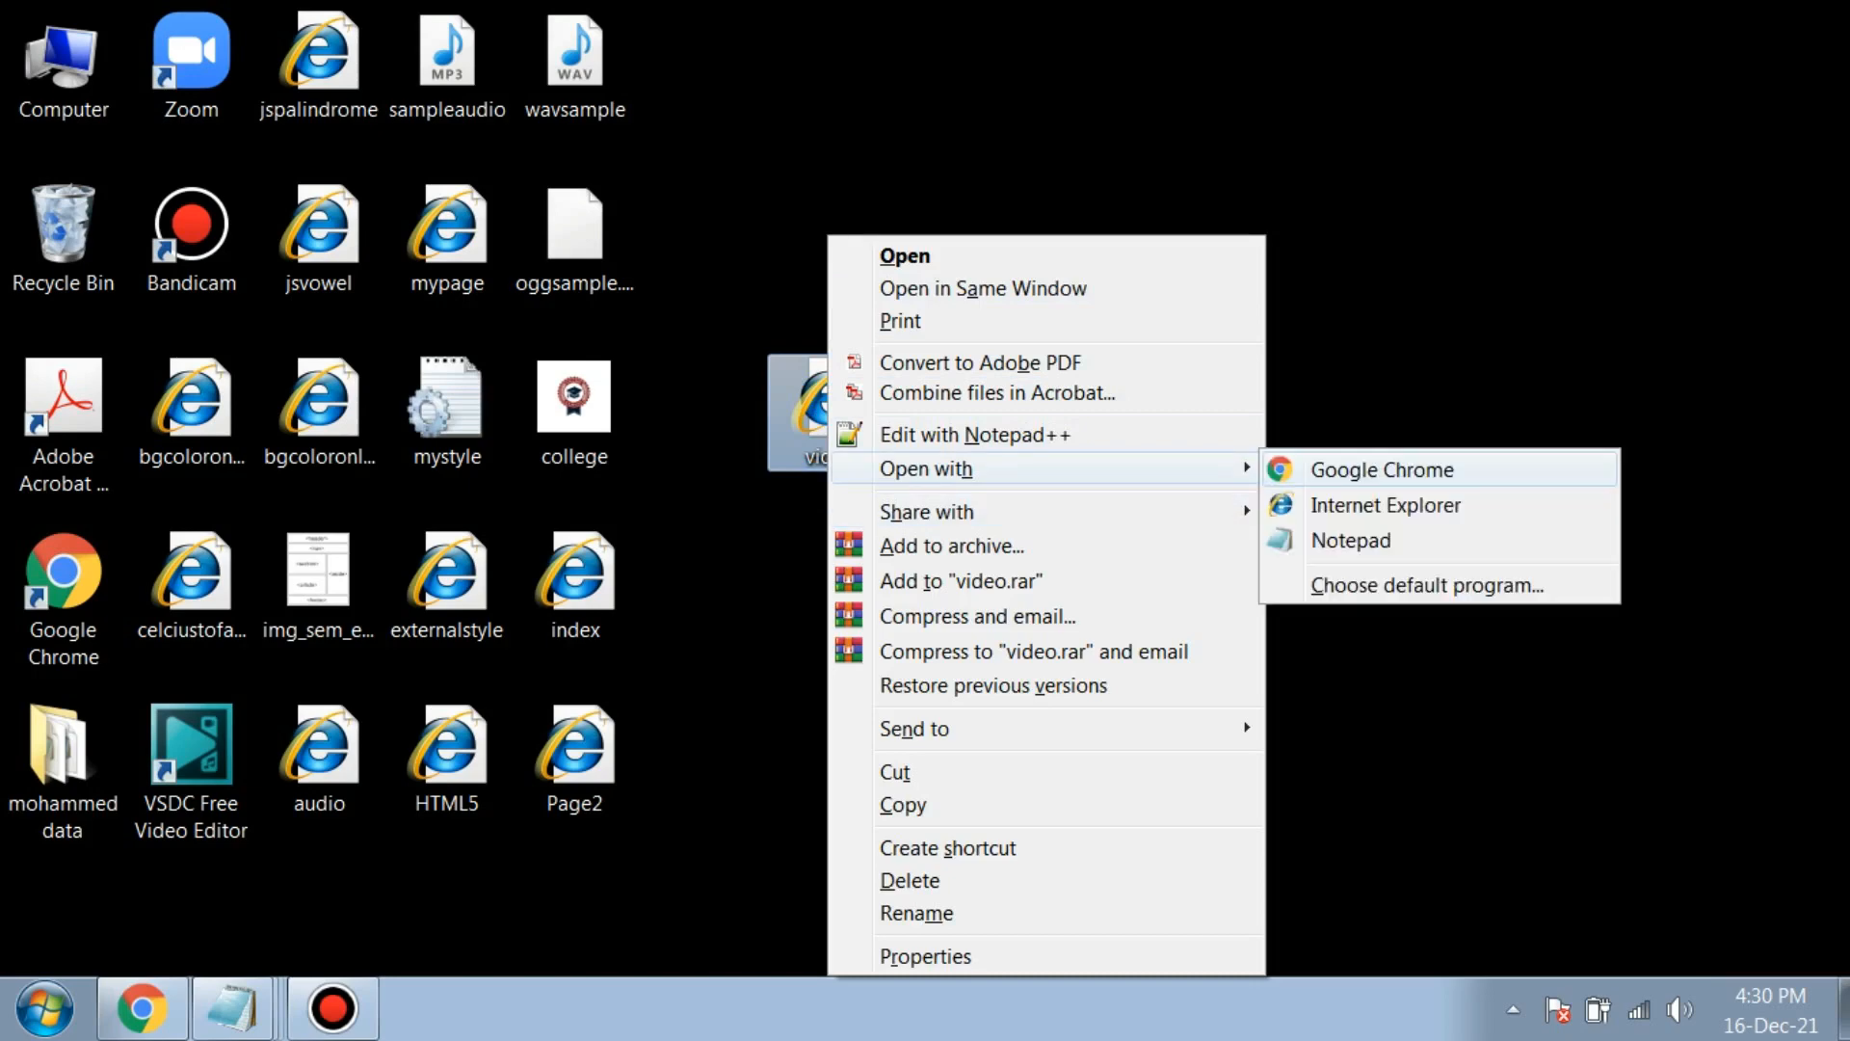
pyautogui.click(1386, 469)
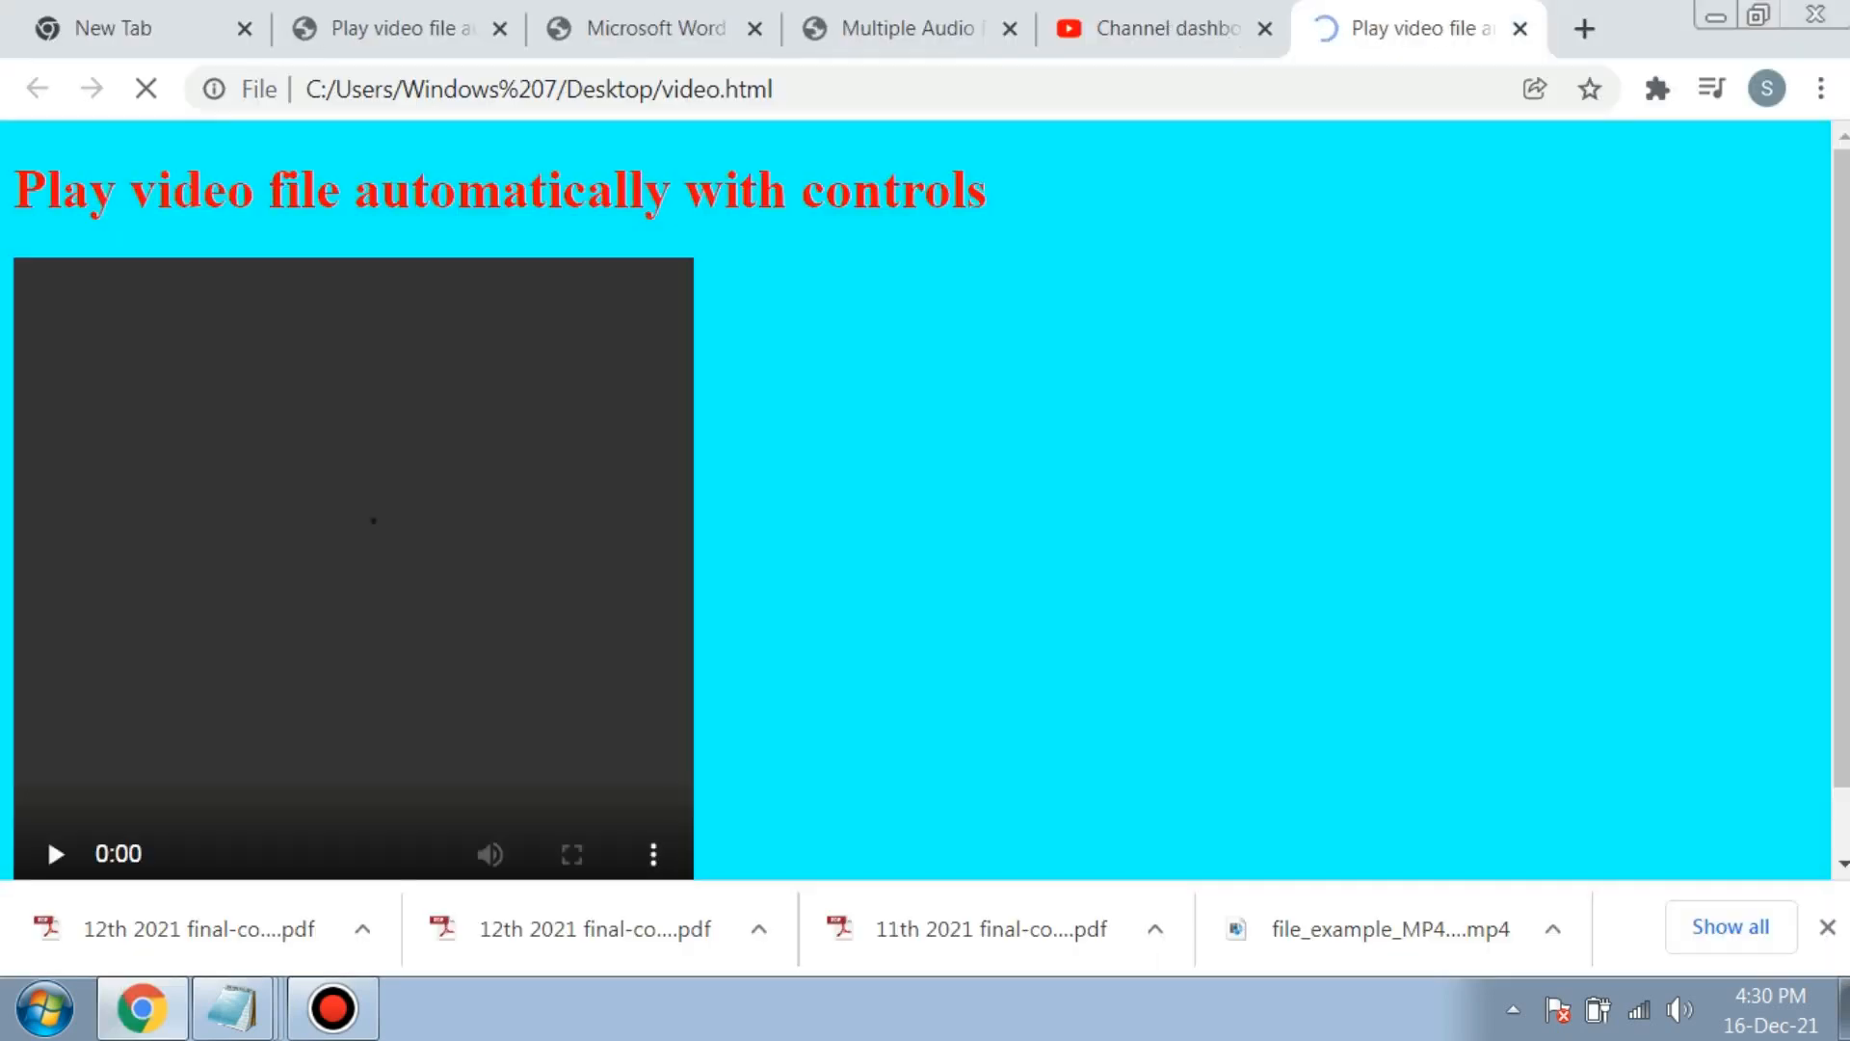